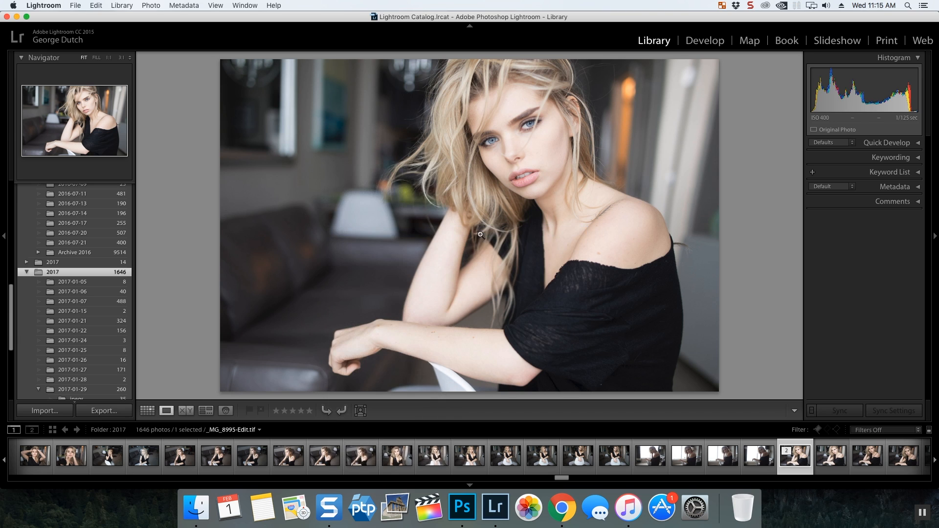
Step: Send the blonde woman's portrait from Lightroom to Photoshop CC 2017 for editing
click(461, 508)
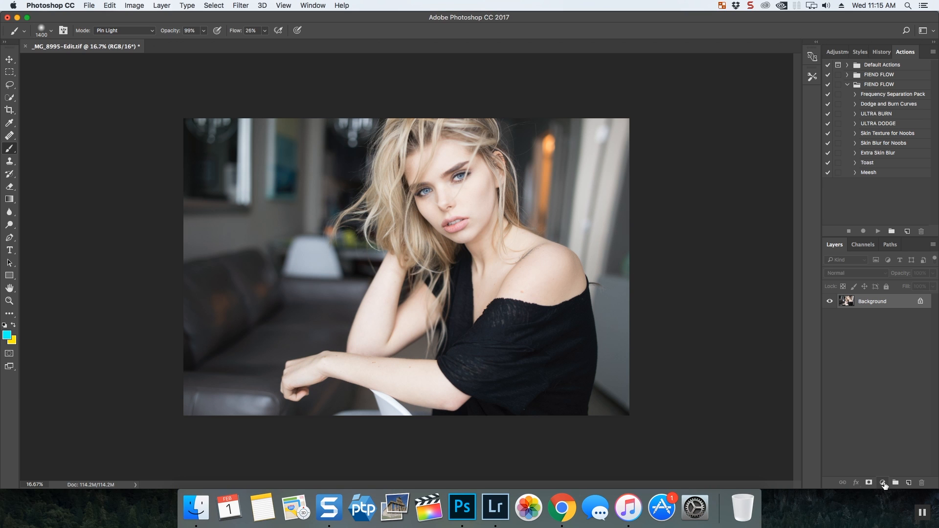
Step: Bring up the fill/adjustment layer type list from the Layers panel
click(882, 482)
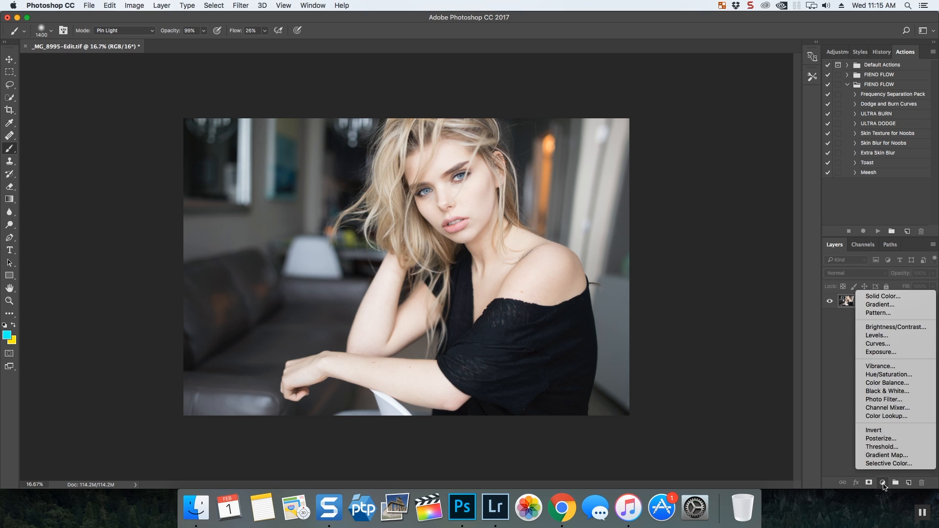
mouse_move(887, 408)
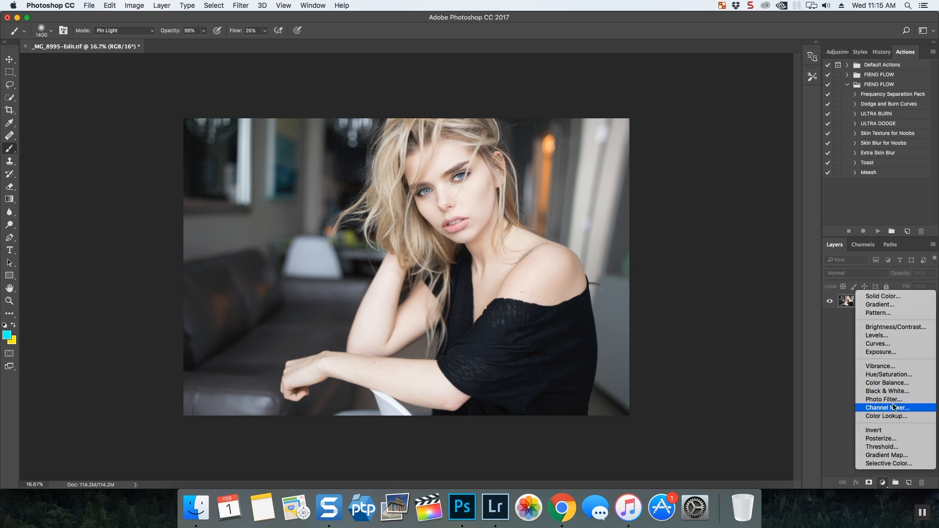
mouse_move(896, 430)
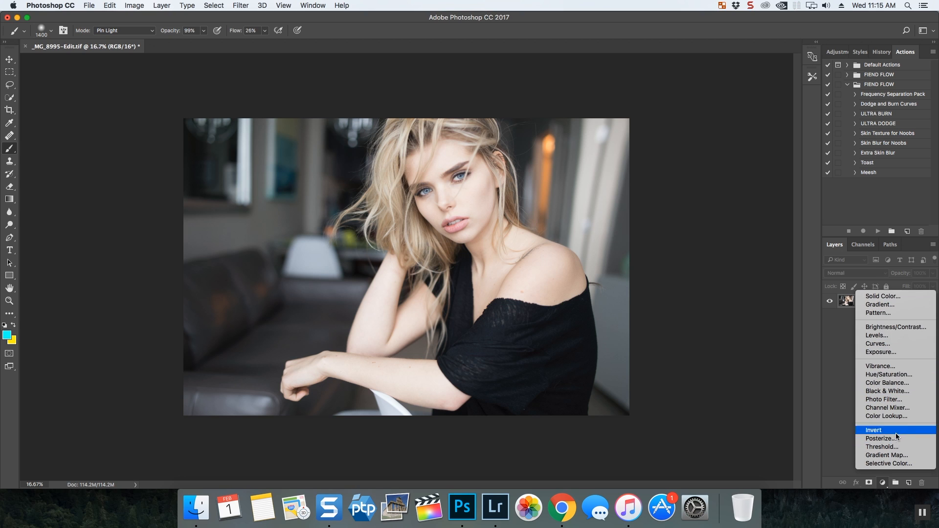
mouse_move(890, 298)
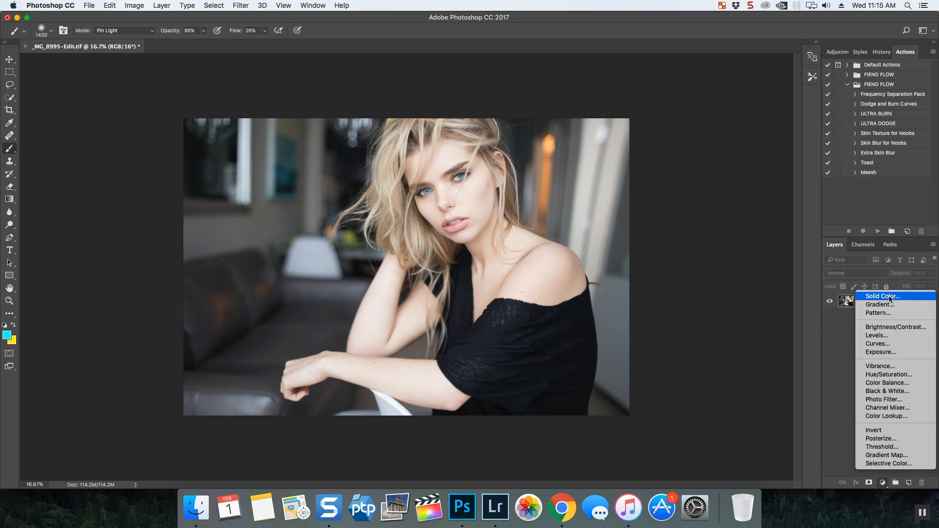
mouse_move(890, 300)
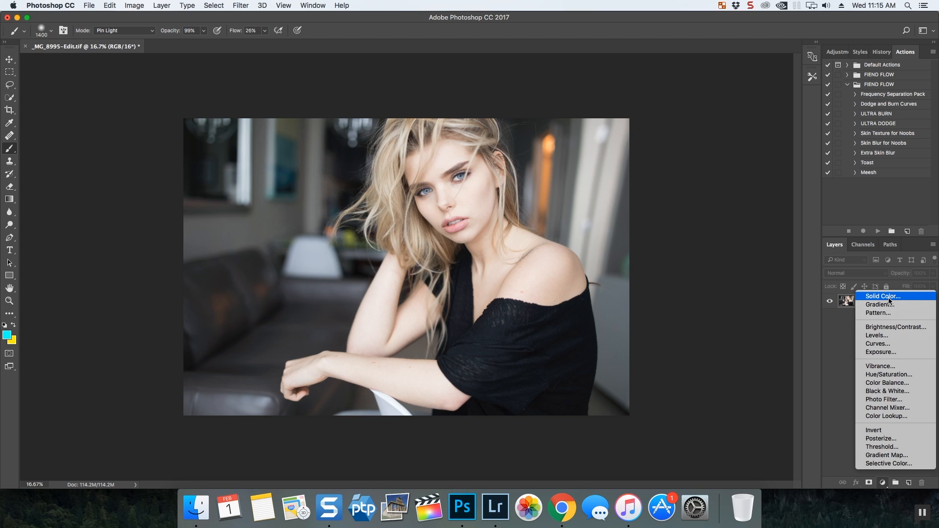
mouse_move(889, 375)
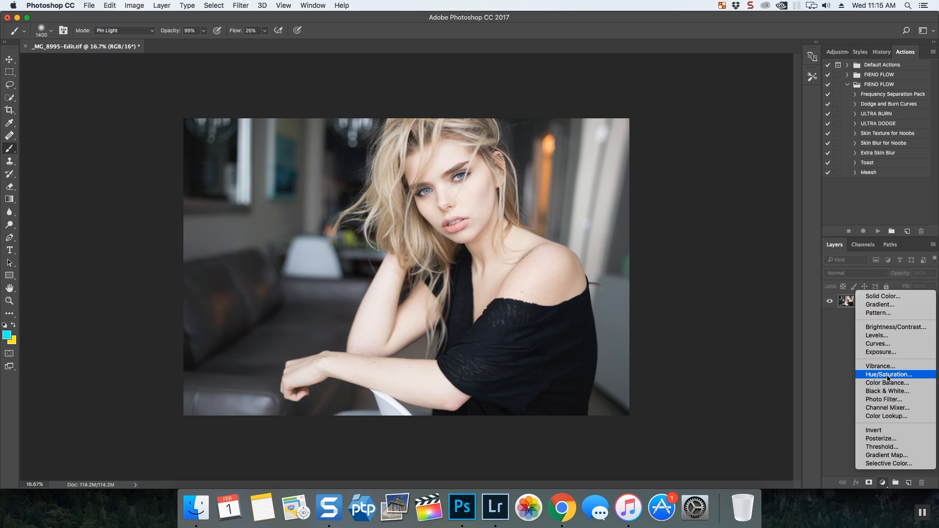
mouse_move(891, 374)
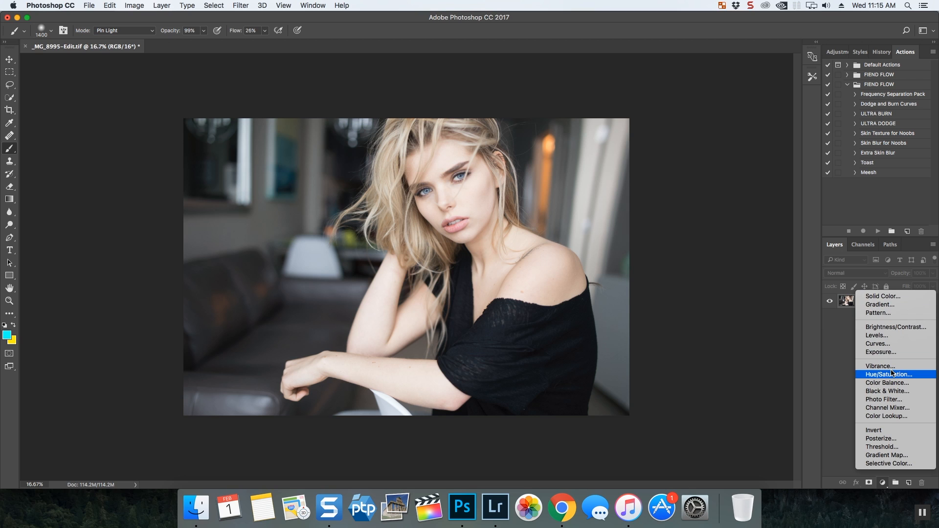
mouse_move(893, 374)
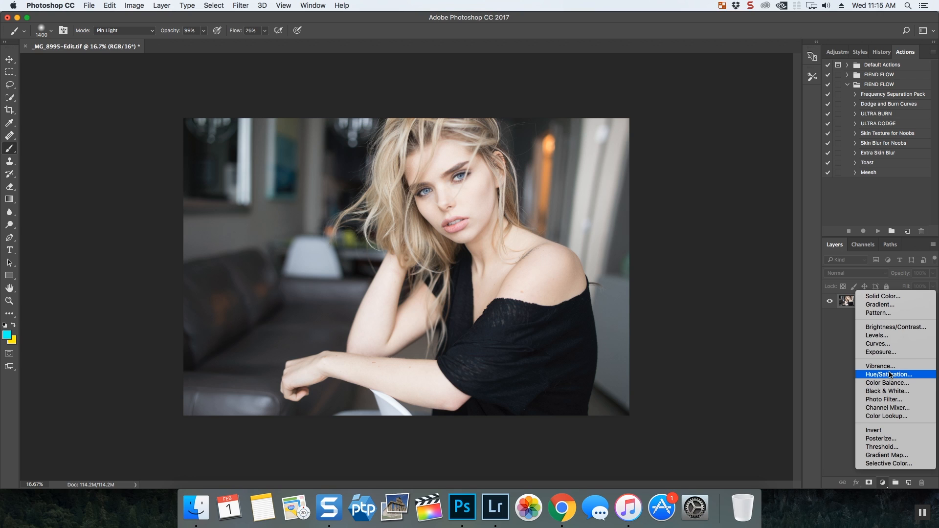
mouse_move(879, 365)
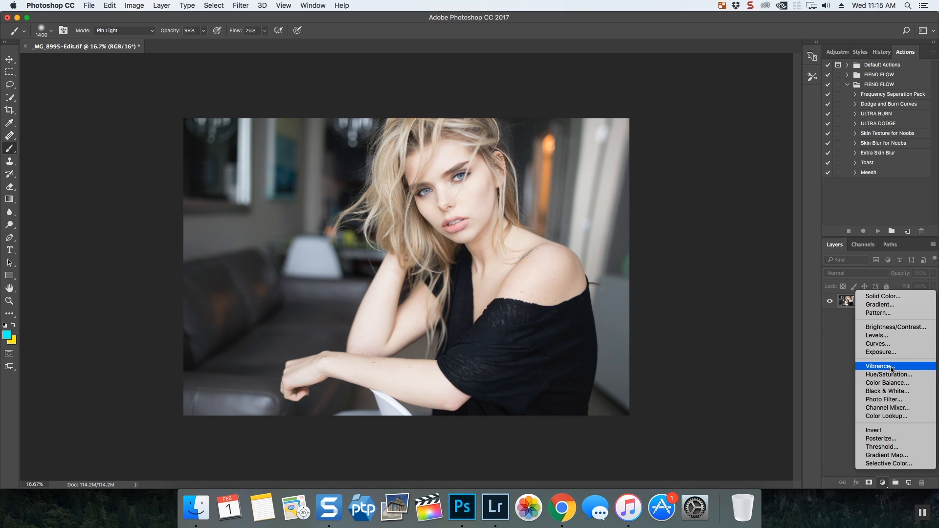
Step: Add a Curves adjustment layer and bend it into a gentle contrast-boosting S-curve
click(876, 343)
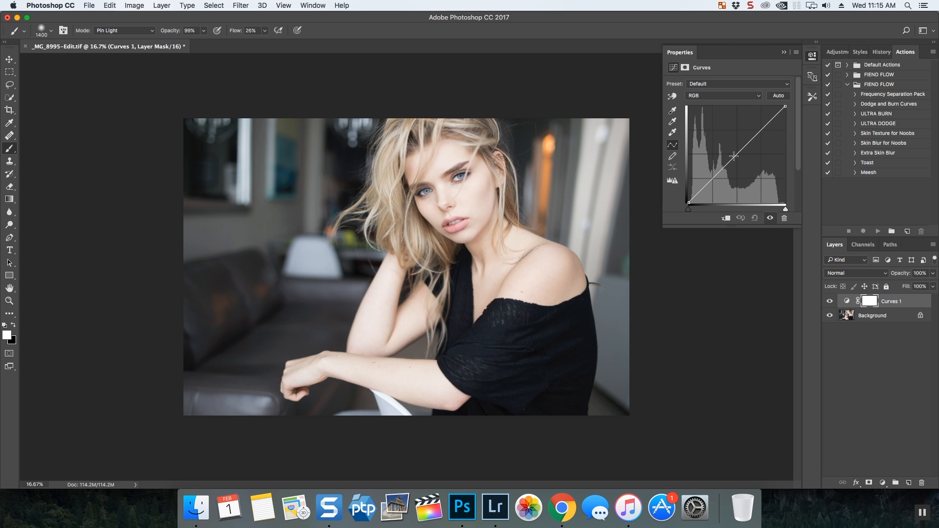
drag(733, 155, 745, 159)
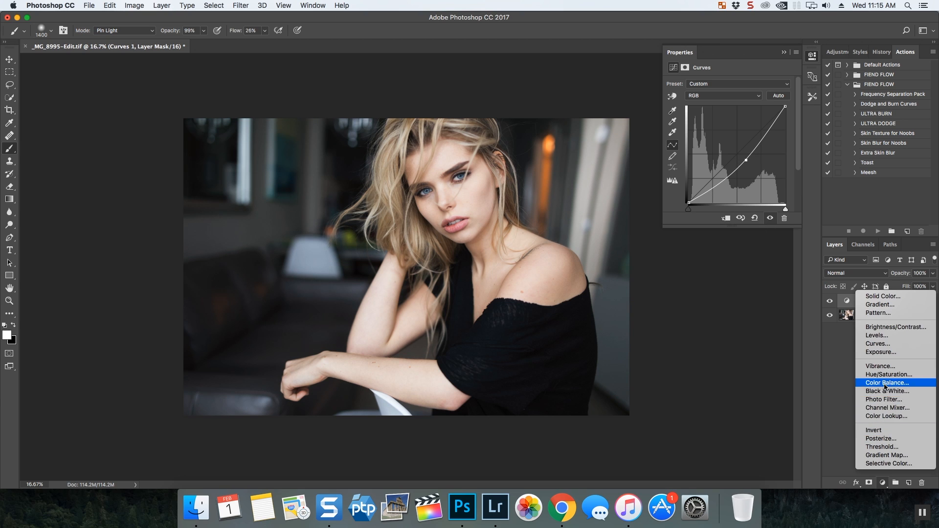
Step: Add a Color Balance layer warming the midtones toward red (+10) and yellow (-6)
click(887, 382)
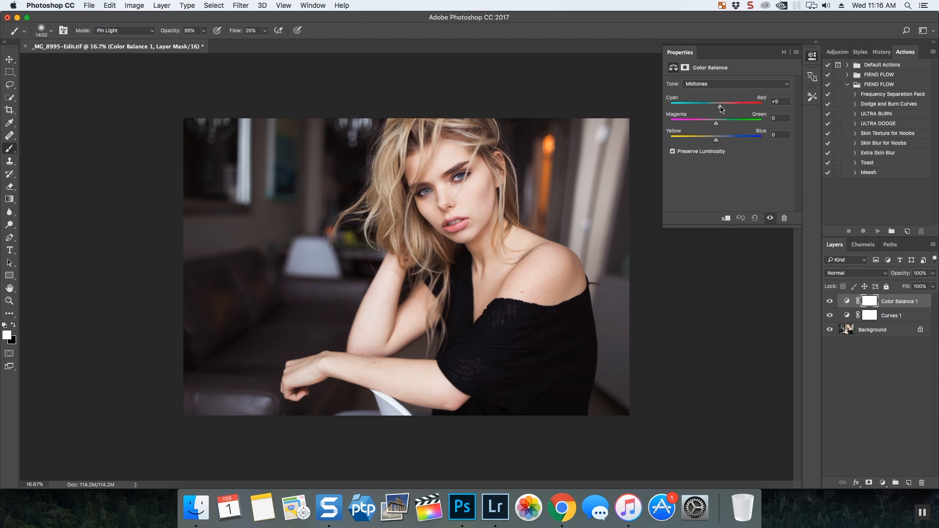
drag(716, 140, 713, 140)
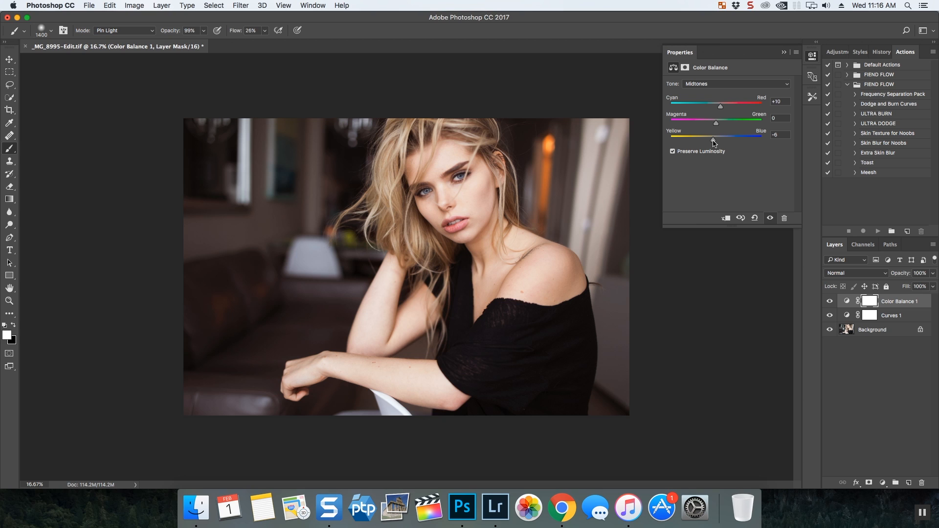
mouse_move(876, 472)
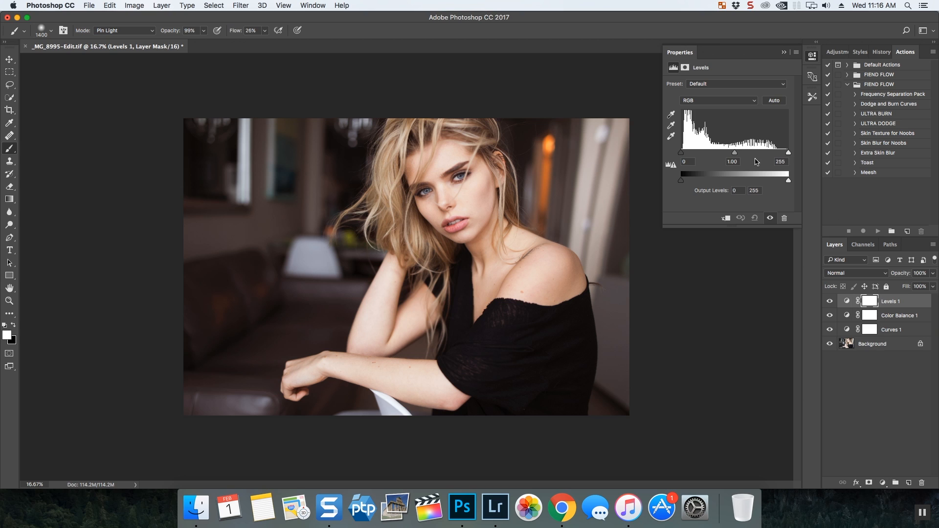
mouse_move(687, 78)
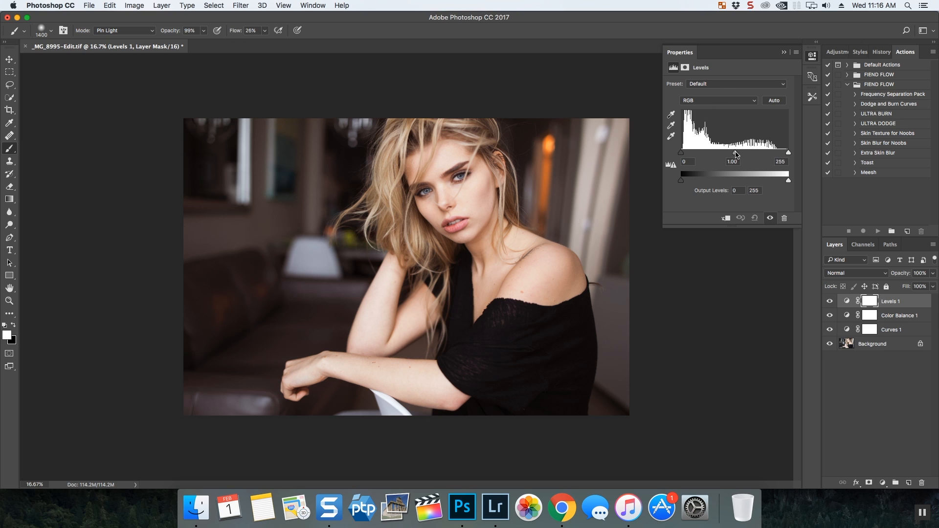
Step: Set the Levels layer's midtone input to 0.89 and white point to 234
drag(789, 153, 786, 152)
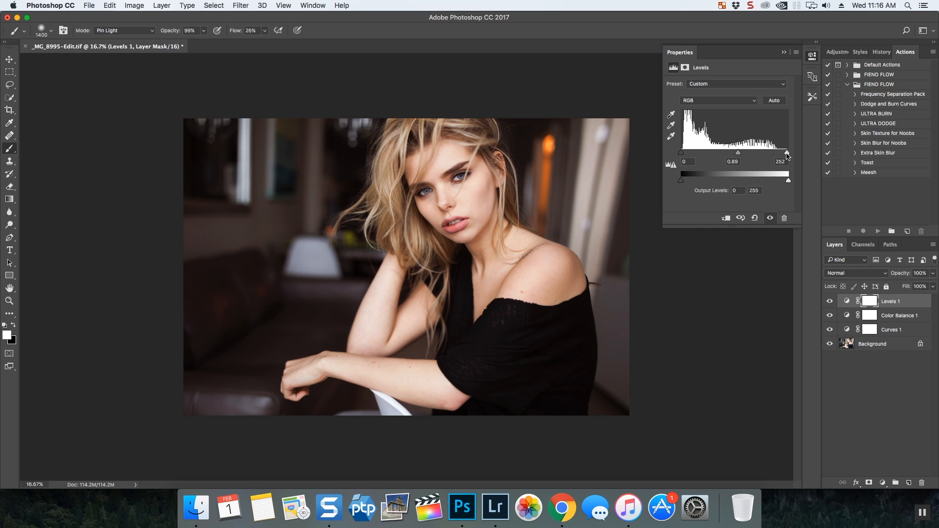
drag(787, 152, 779, 153)
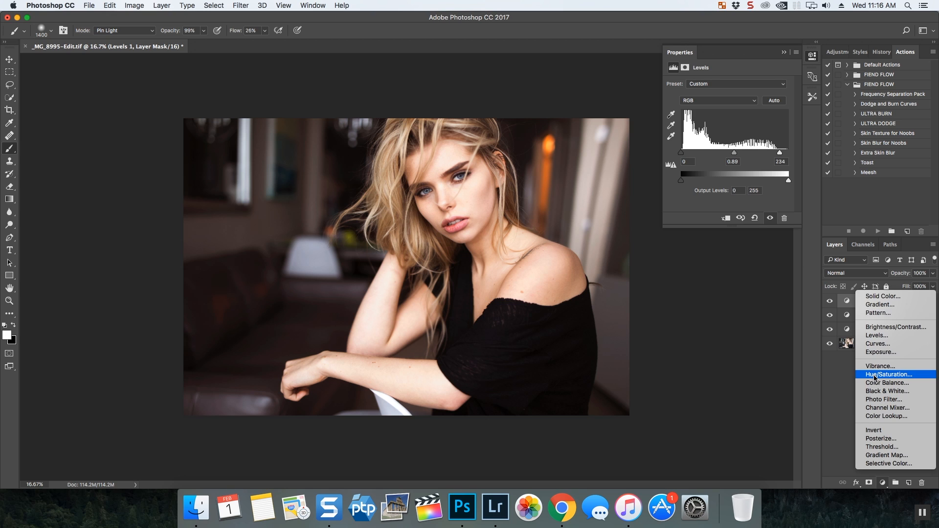
Step: Add a Hue/Saturation layer with master saturation at +22
click(888, 374)
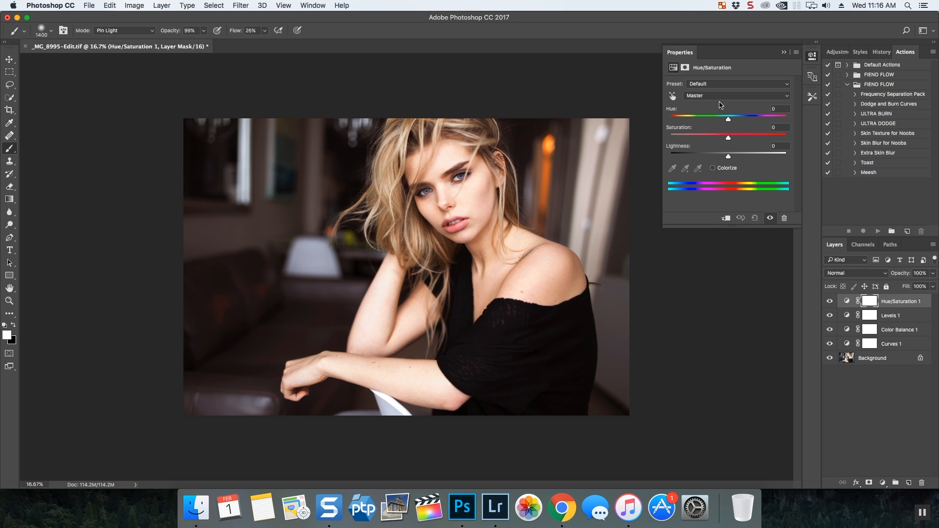
mouse_move(730, 127)
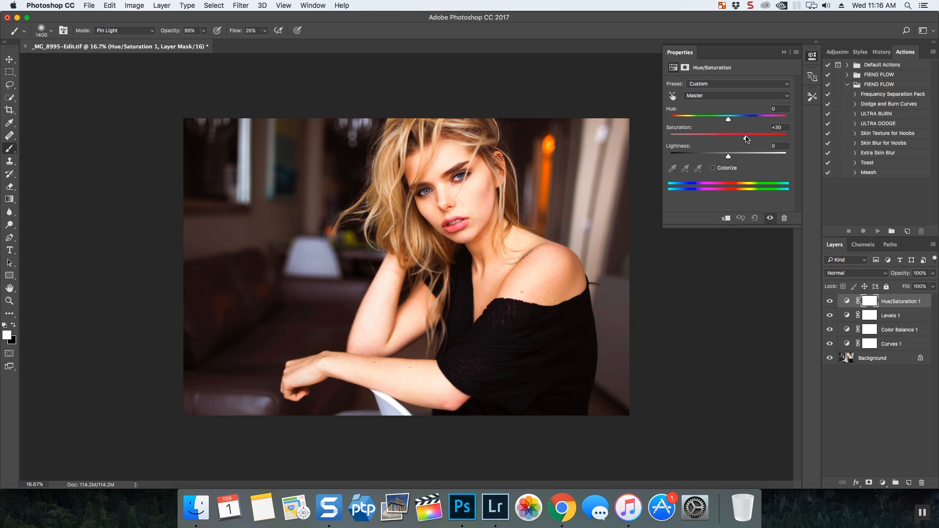
drag(727, 136, 741, 136)
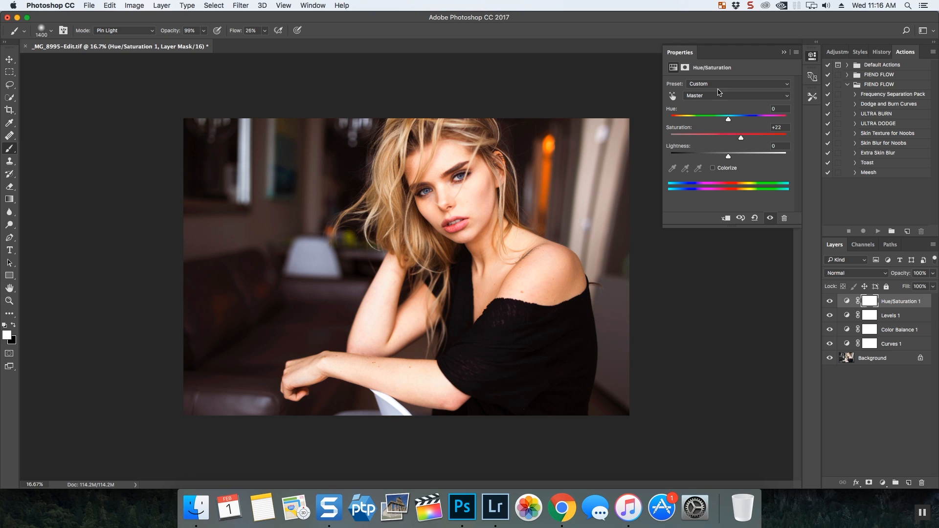
mouse_move(828, 281)
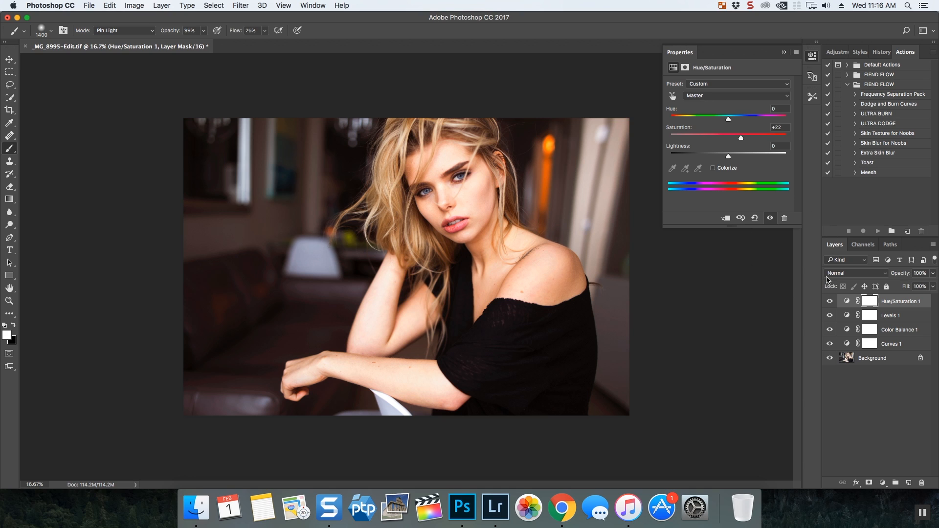
mouse_move(914, 308)
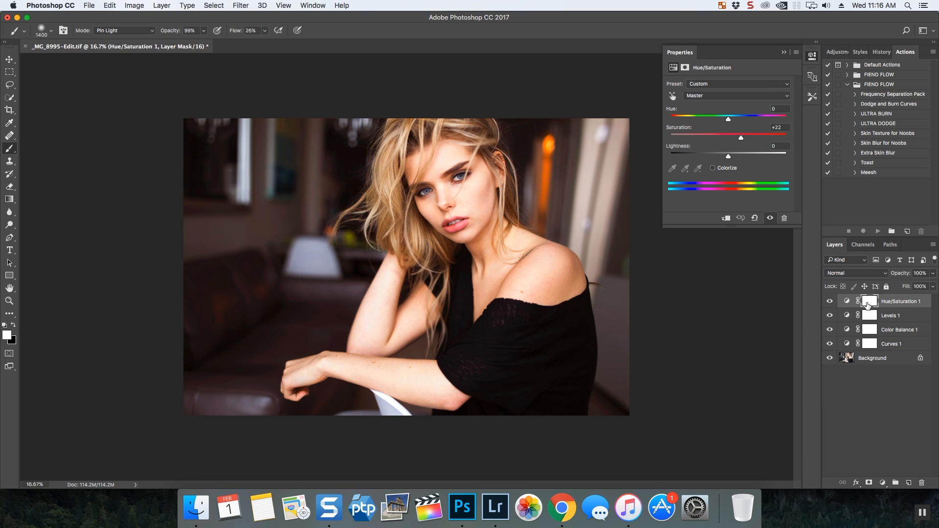
Step: Paint white on the inverted Hue/Saturation mask to reveal saturation over the face and hair
click(868, 300)
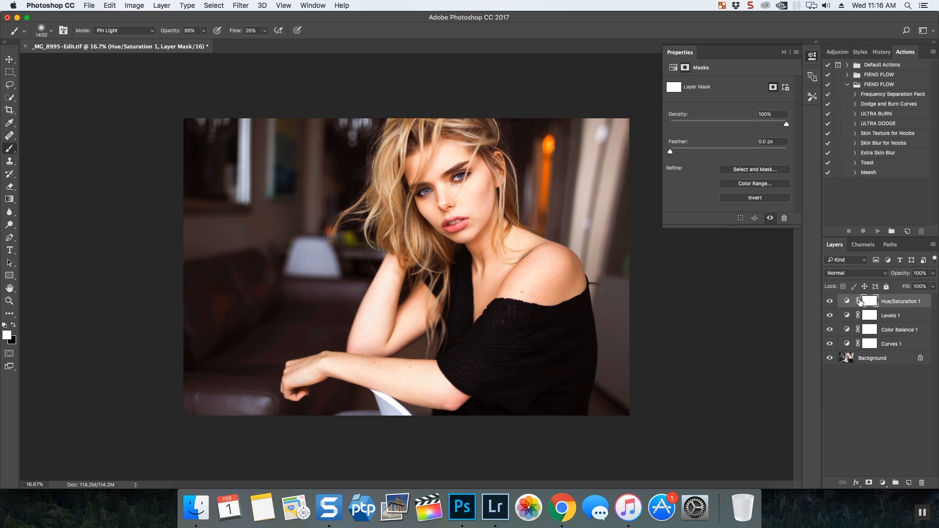
mouse_move(550, 177)
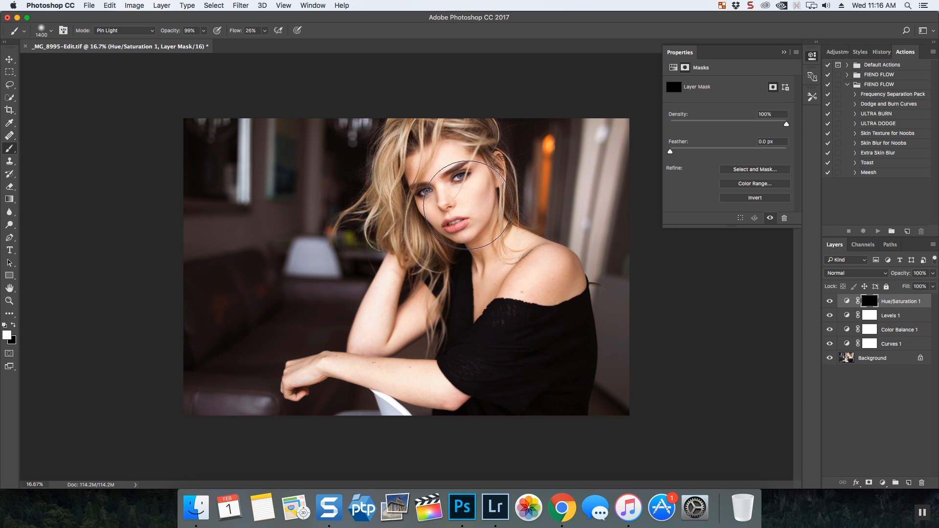
drag(474, 203, 407, 239)
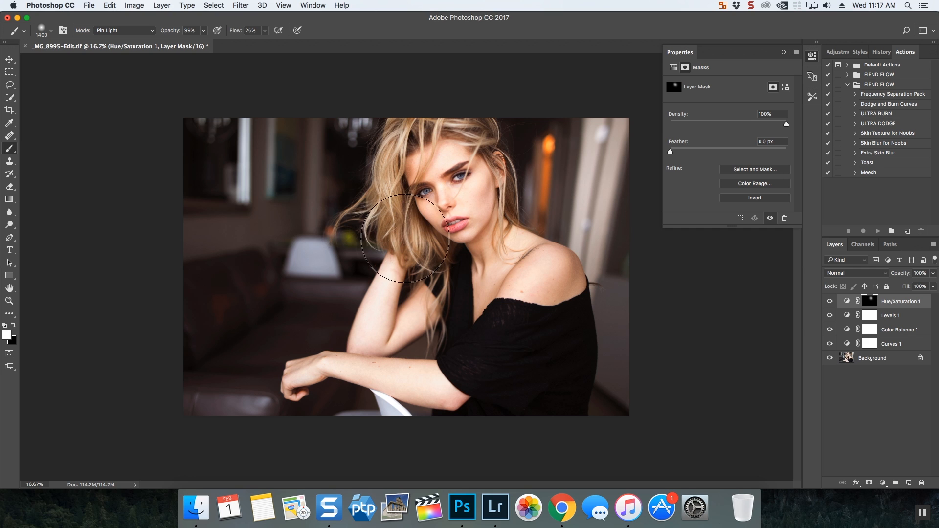
drag(407, 234, 470, 231)
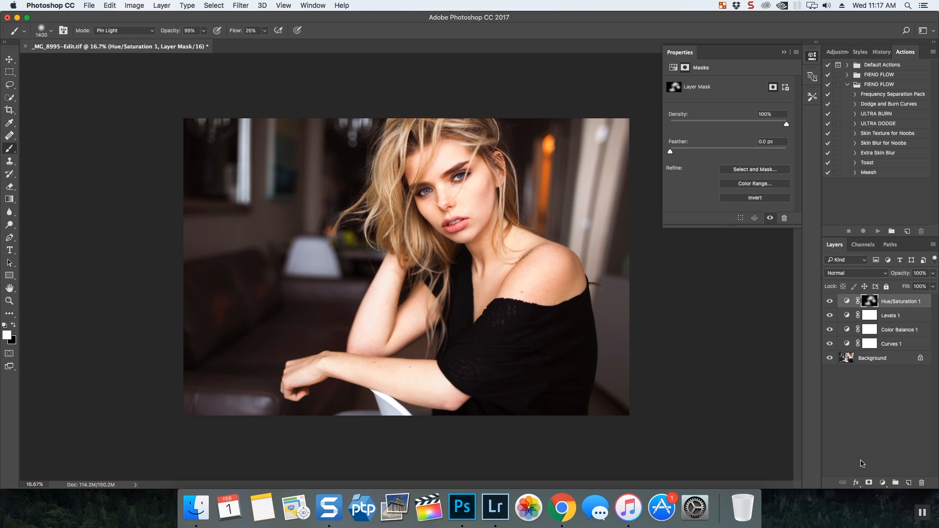
Step: Add a Selective Color adjustment layer set to the Reds colour range
click(882, 482)
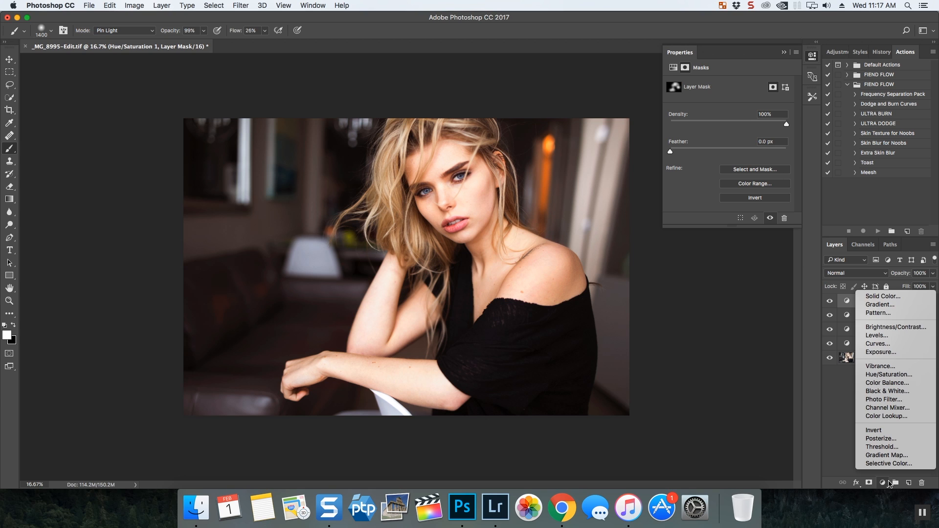
mouse_move(888, 471)
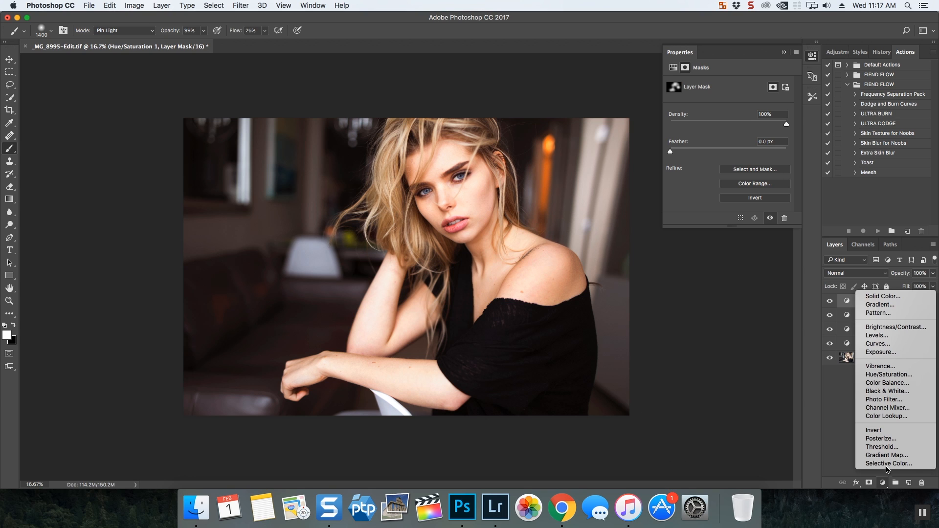
click(889, 463)
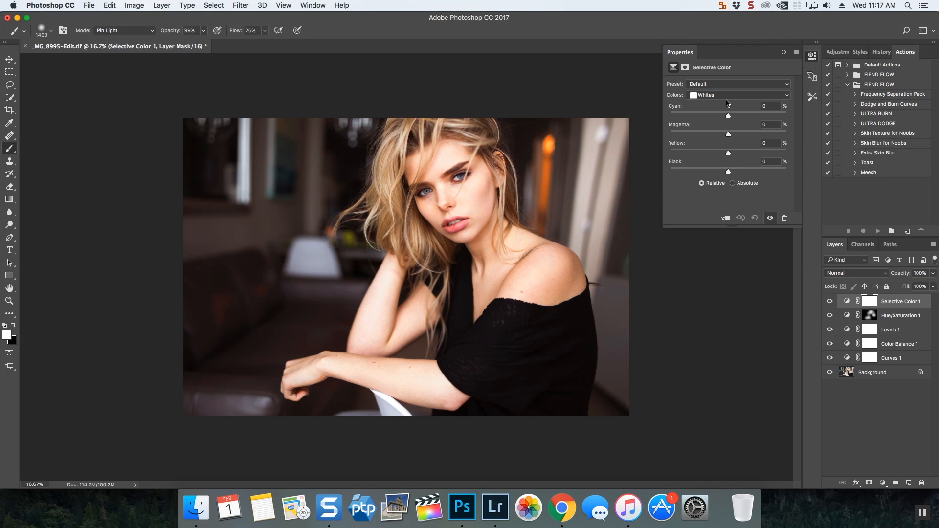
click(738, 95)
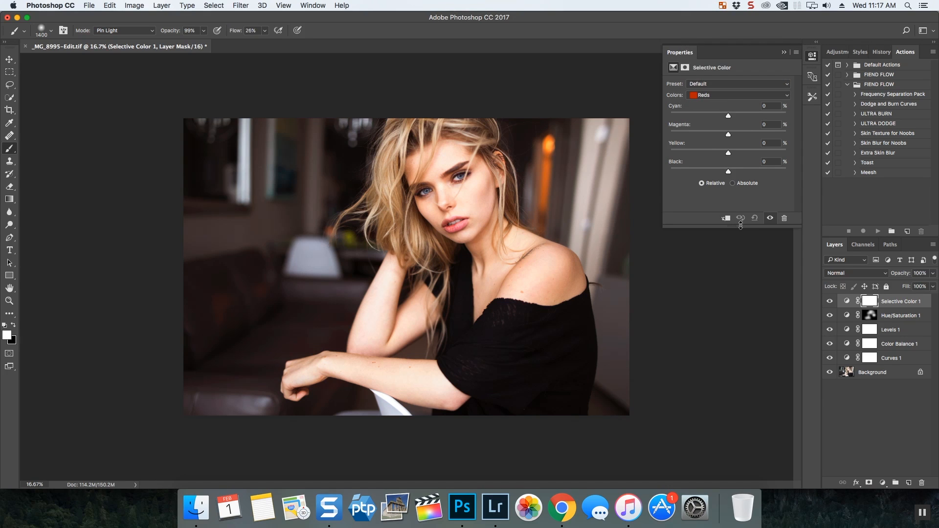
mouse_move(606, 270)
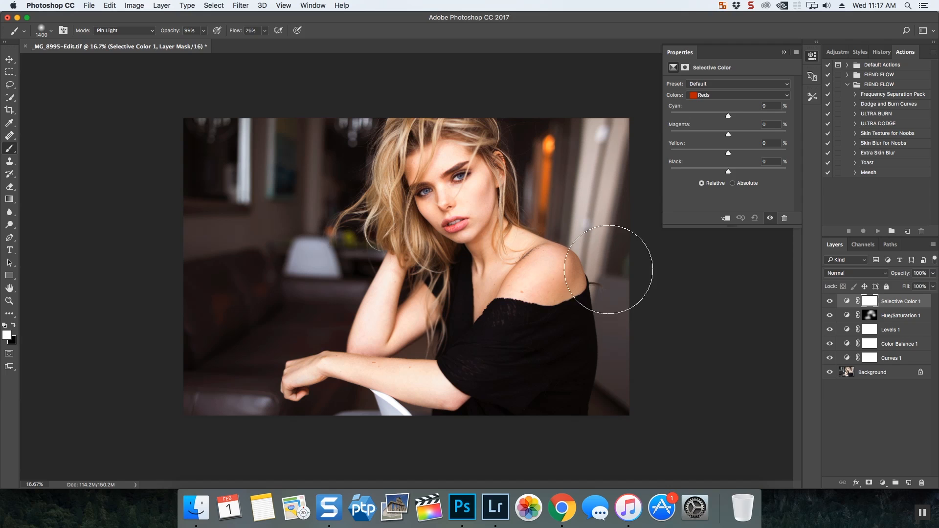
mouse_move(722, 302)
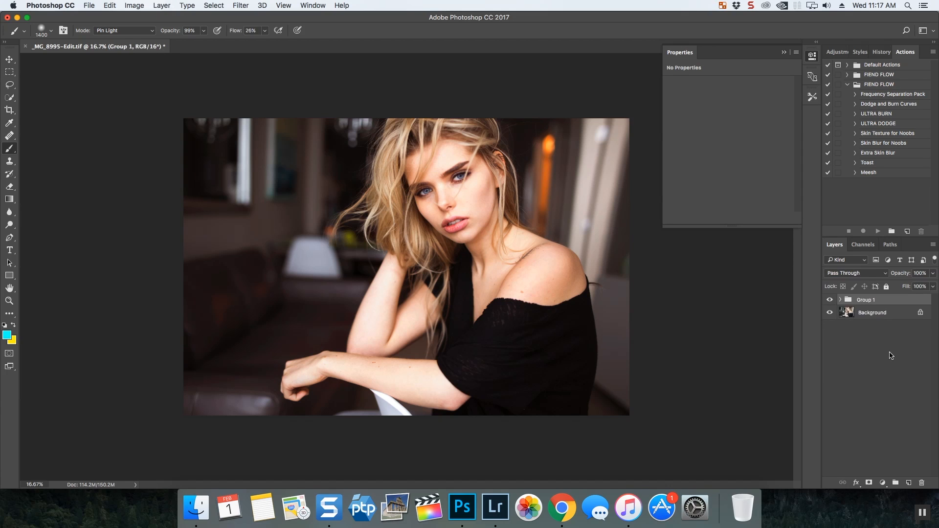
Step: Toggle Group 1's visibility off and on to compare the grade with the original
click(829, 299)
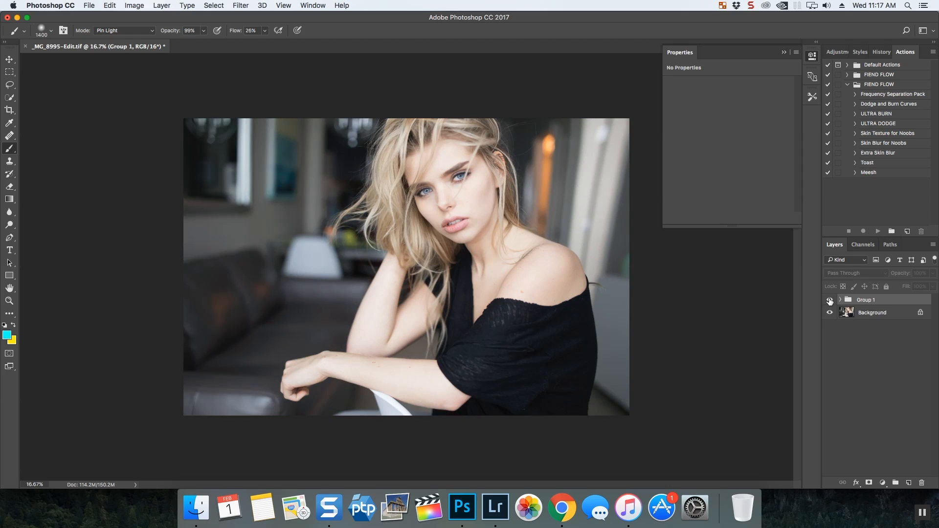
click(830, 300)
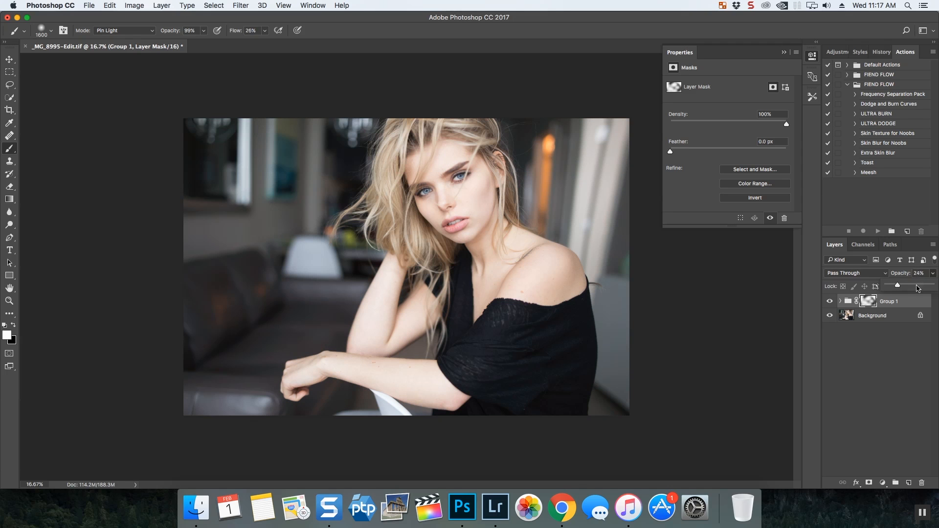
Step: Restore Group 1 to 100% opacity and delete its layer mask
drag(897, 284, 928, 285)
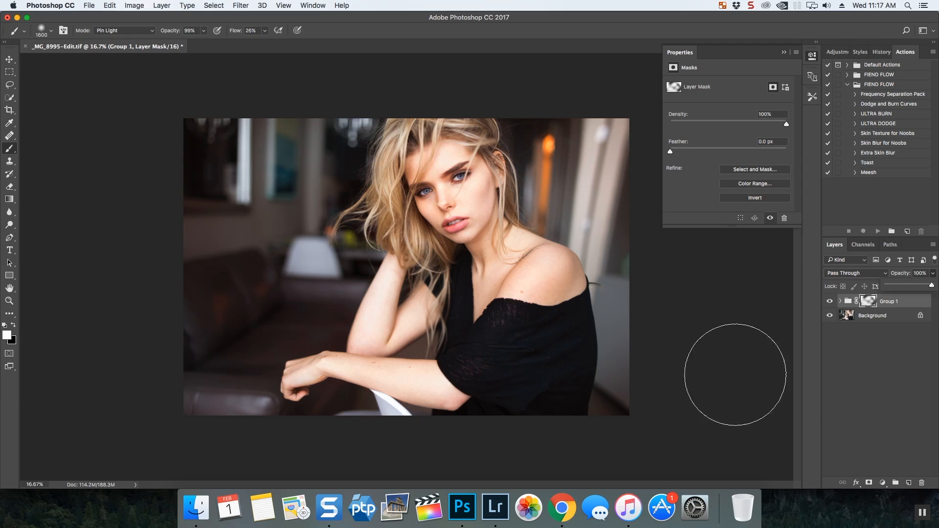
right_click(869, 301)
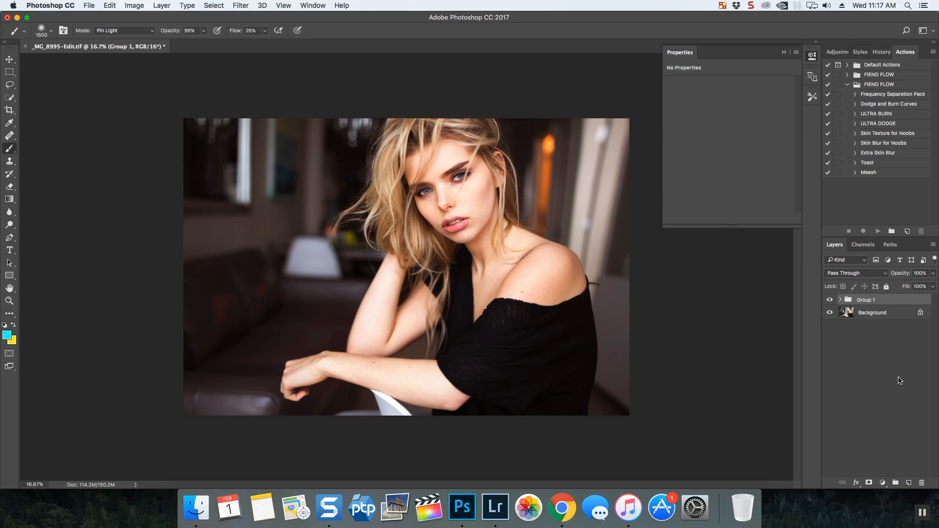
mouse_move(517, 457)
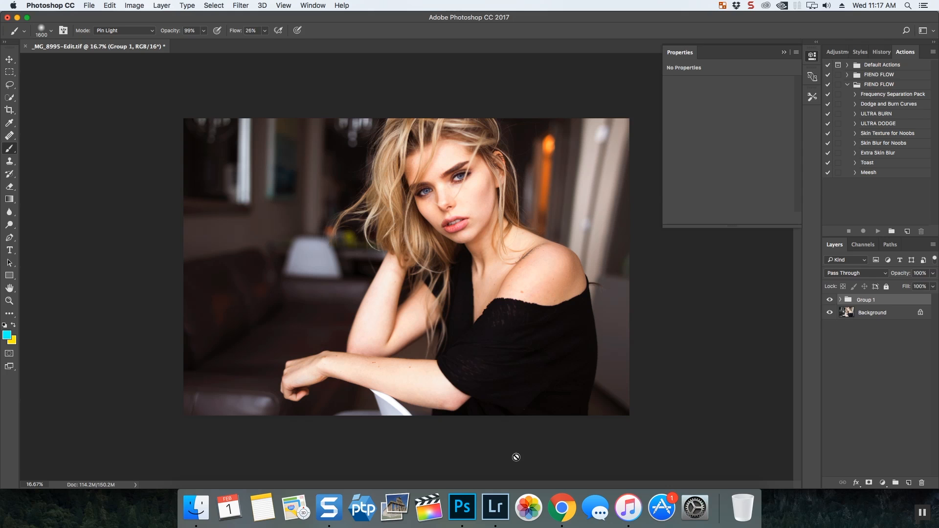